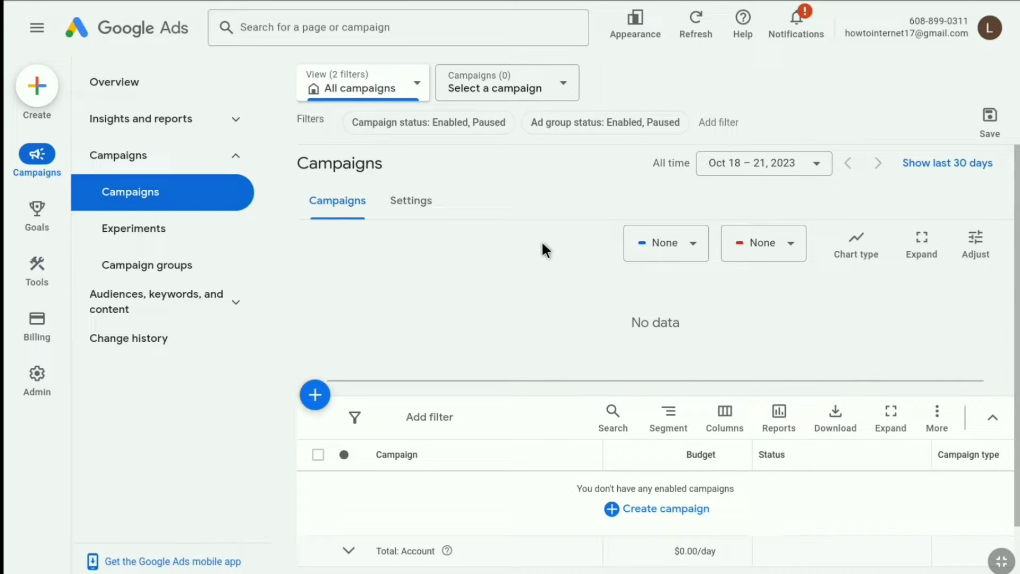
{"action": "mouse_move", "coordinate": [253, 309]}
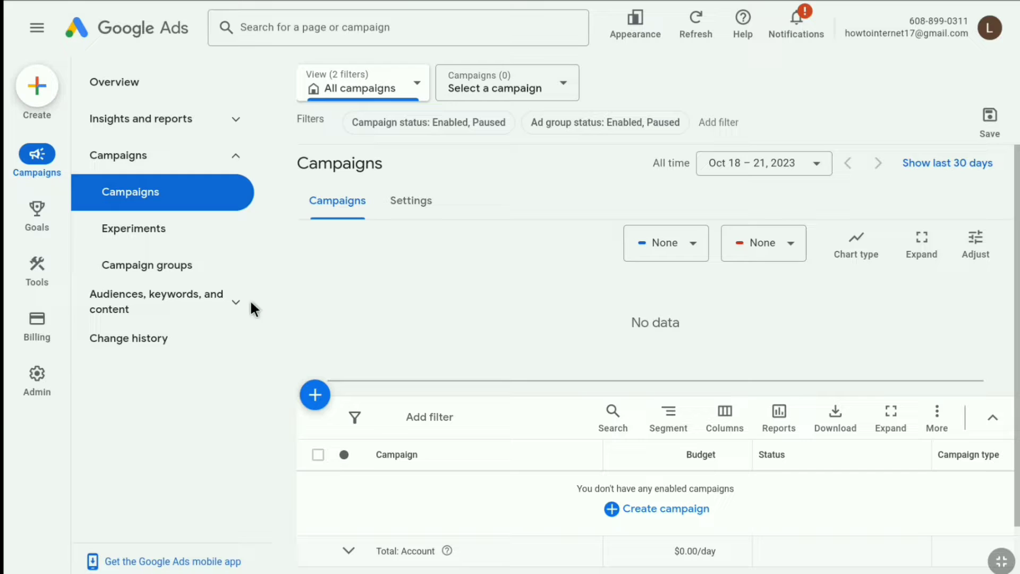
Go to Admin and land on the Linked accounts page.
{"action": "left_click", "coordinate": [36, 380]}
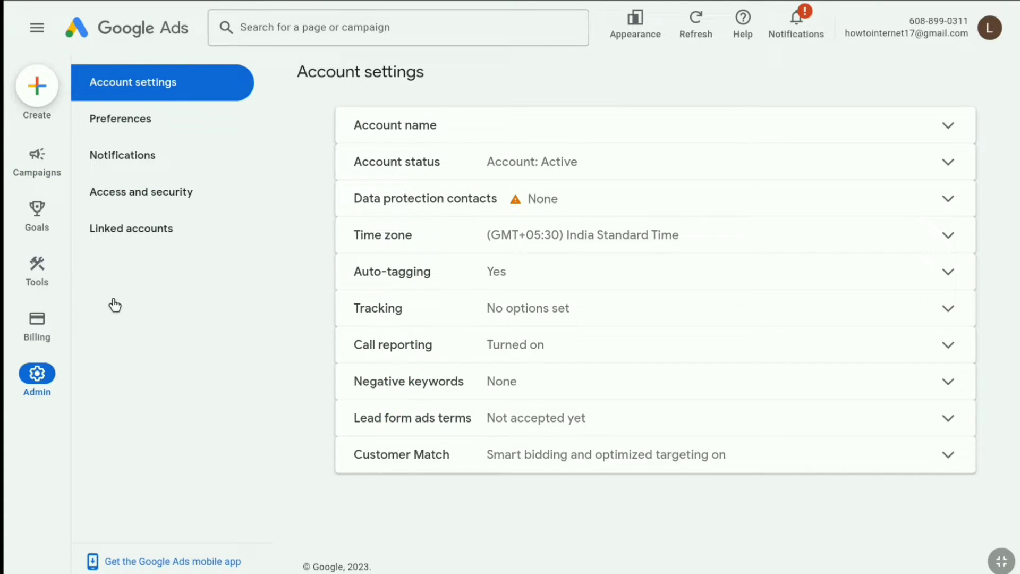
{"action": "left_click", "coordinate": [131, 229]}
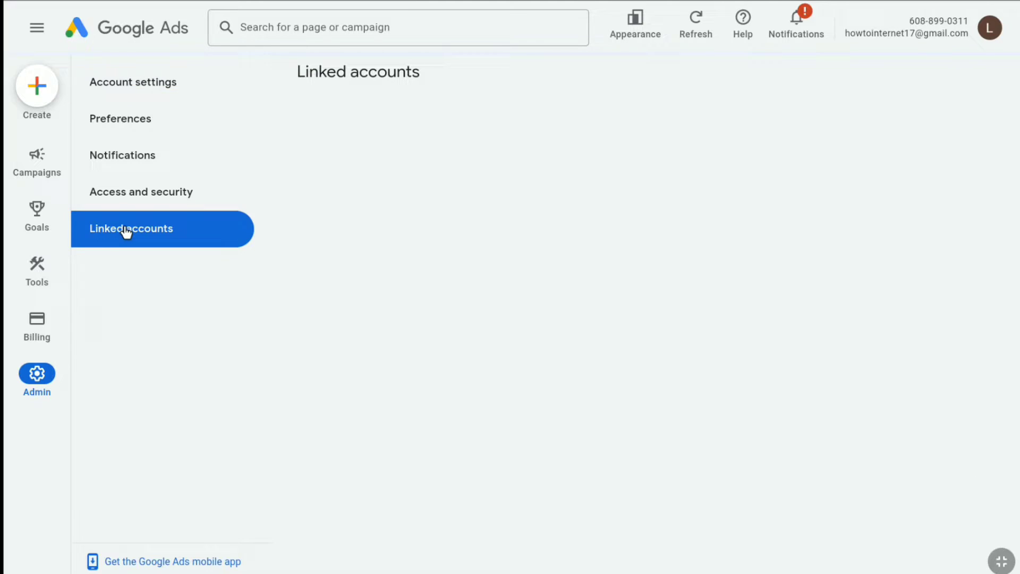
Reload the Linked accounts list showing YouTube with one linked account.
{"action": "left_click", "coordinate": [131, 229]}
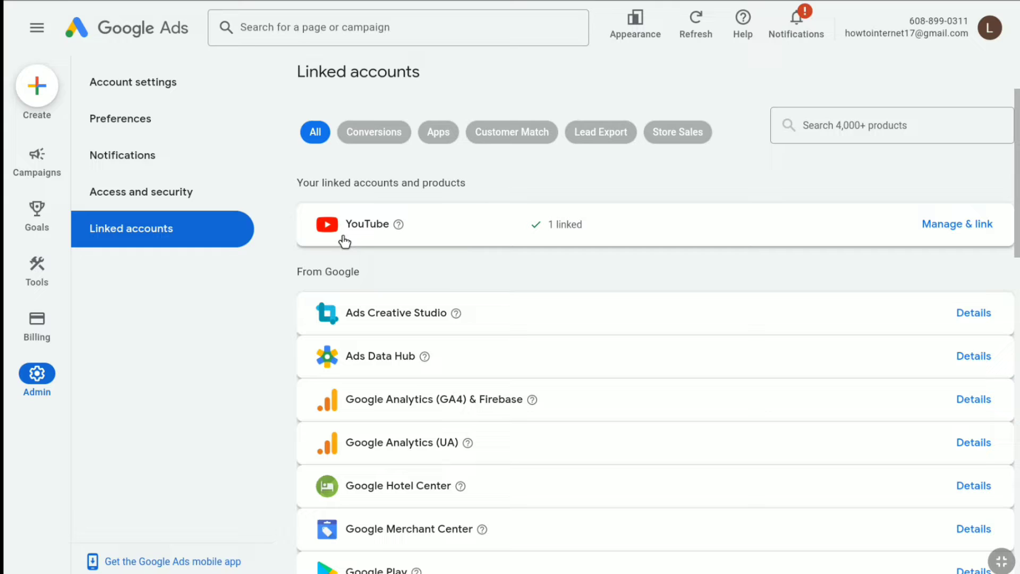
{"action": "mouse_move", "coordinate": [401, 230]}
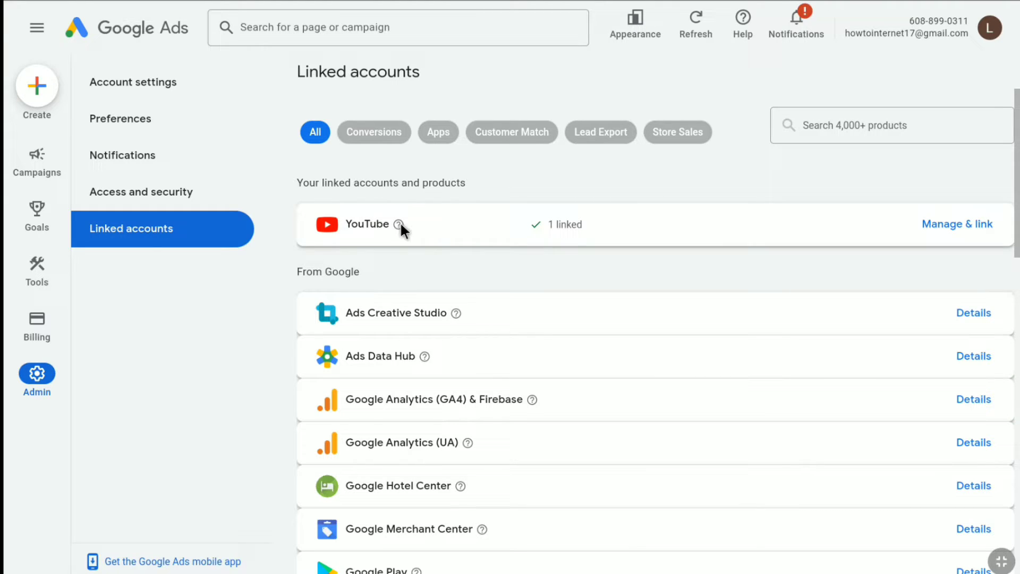
{"action": "mouse_move", "coordinate": [351, 247]}
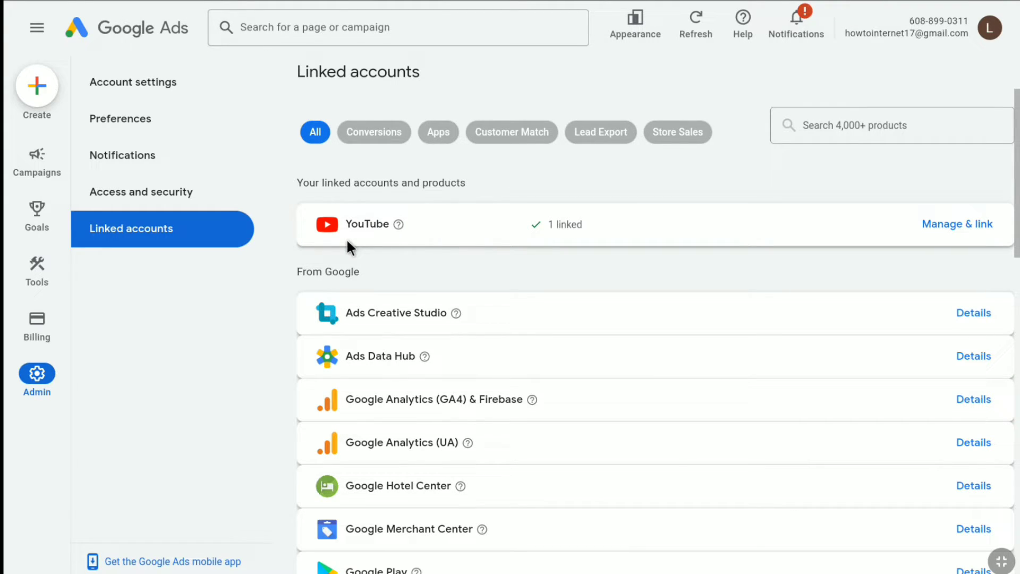
{"action": "mouse_move", "coordinate": [465, 260]}
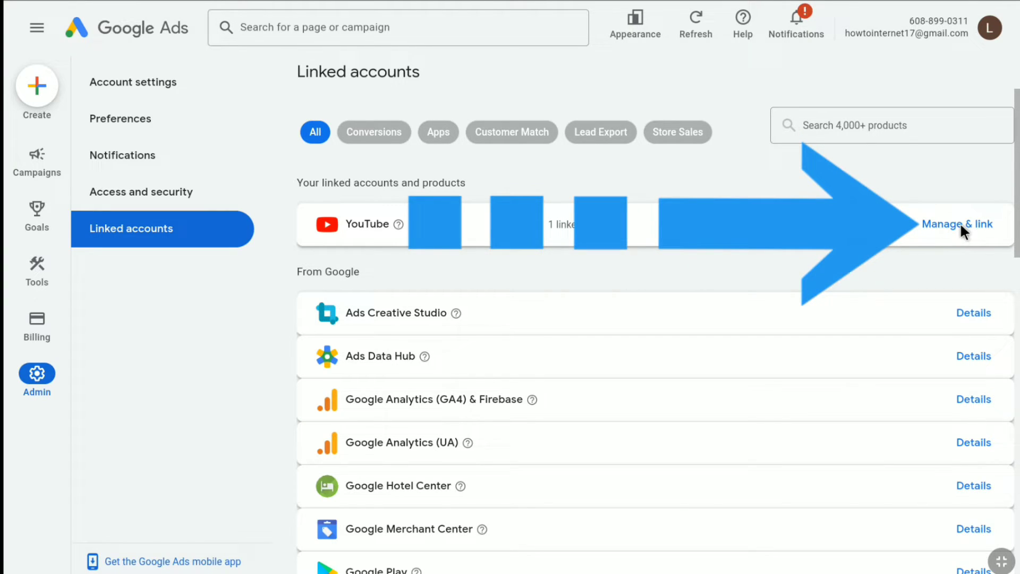
Manage the YouTube link, showing one channel with 448 subscribers and 21 videos.
{"action": "left_click", "coordinate": [959, 225]}
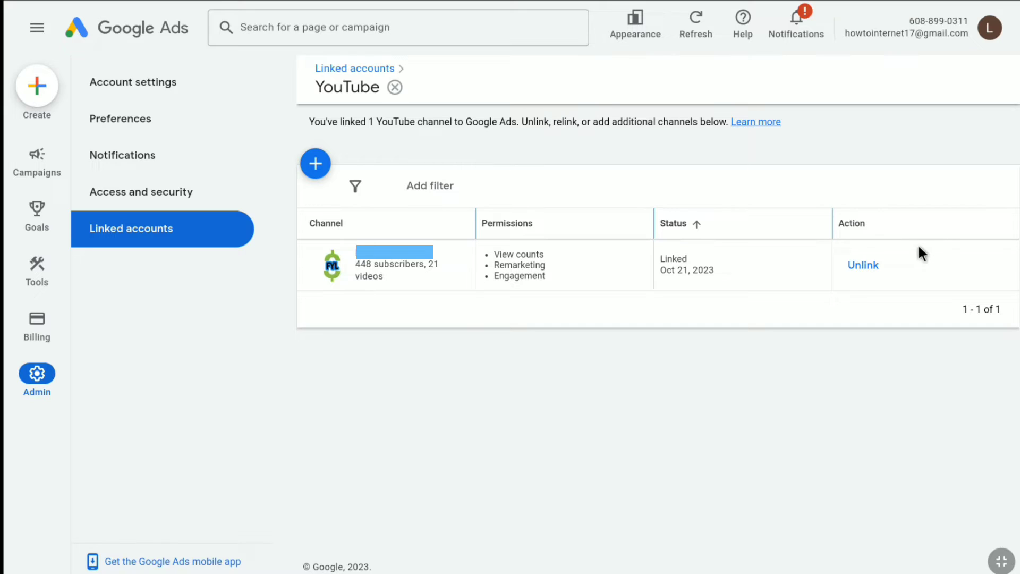
Unlink the YouTube channel and confirm with 'Yes, unlink'.
{"action": "left_click", "coordinate": [863, 265]}
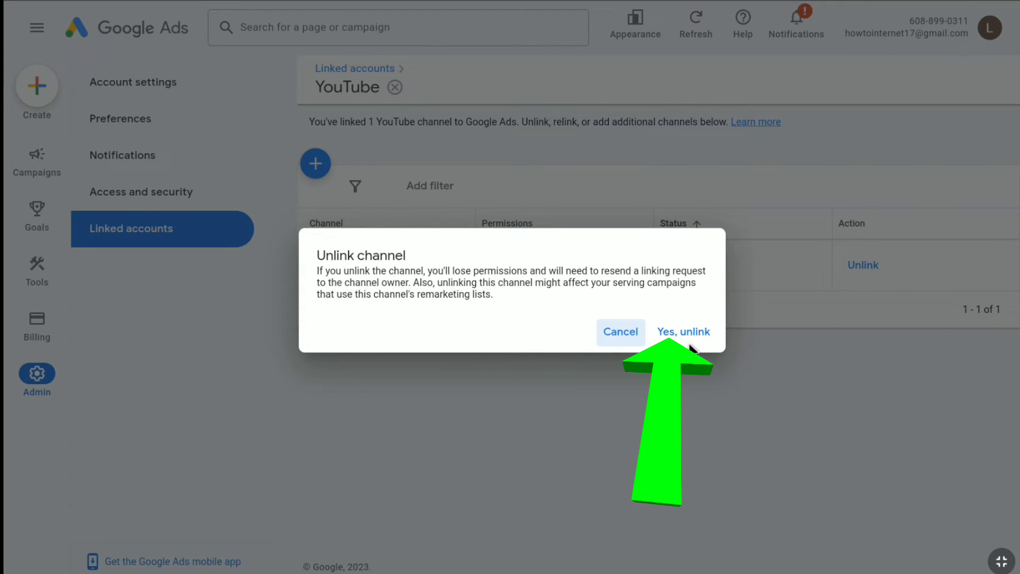
{"action": "left_click", "coordinate": [683, 331]}
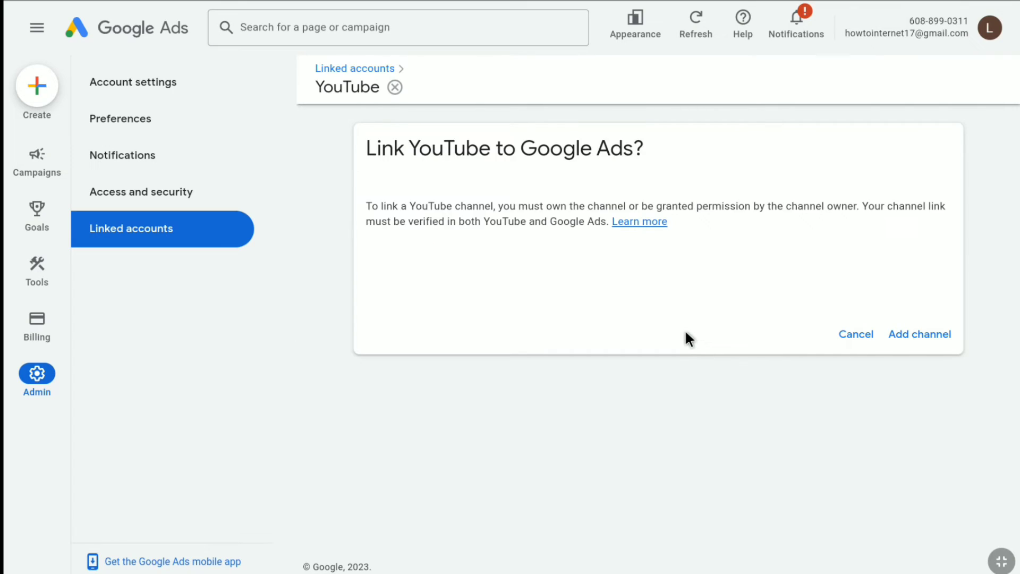